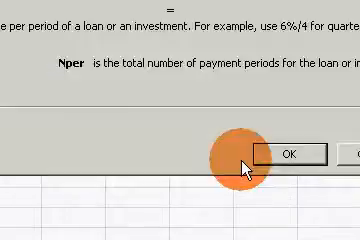
Step: Enter RATE arguments Nper 2, Pv -257 and Fv 3000 after dismissing the help
click(292, 154)
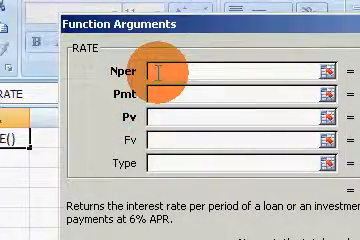
text(2)
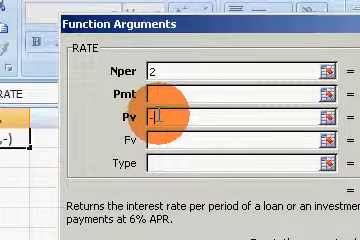
text(-2572)
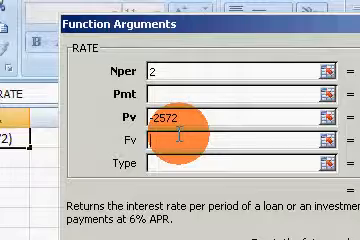
text(3000)
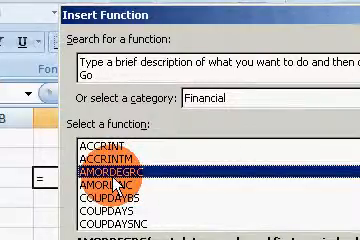
Step: Select RATE from the Financial list and enter 9 for Nper
scroll(down, 3)
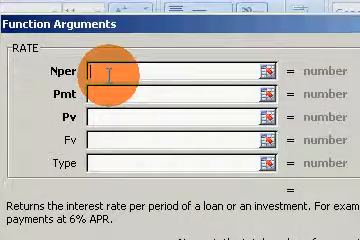
text(9)
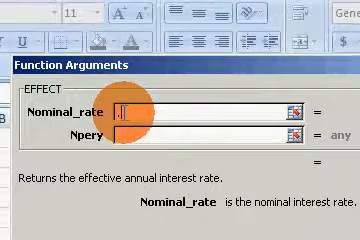
Step: Enter EFFECT arguments Nominal_rate .12 and Npery 12, giving about 0.1268
text(.12)
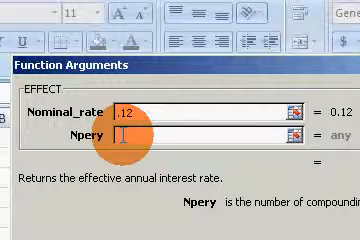
text(12)
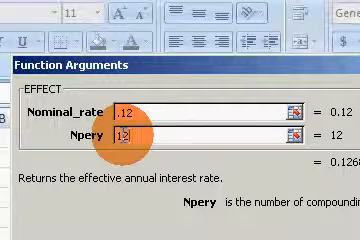